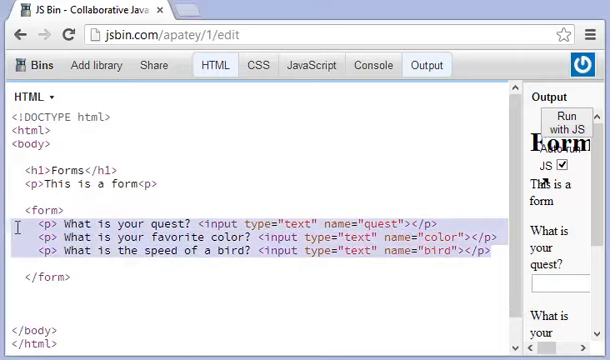
Delete the three question paragraphs about quest, colour and bird speed from the form
key("Delete")
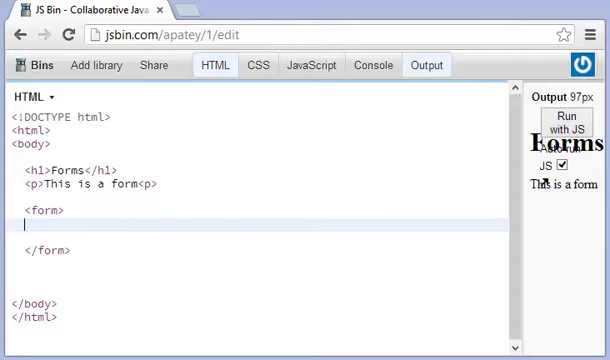
Start a paragraph inside the form labelled 'Input Password:'
type("<p")
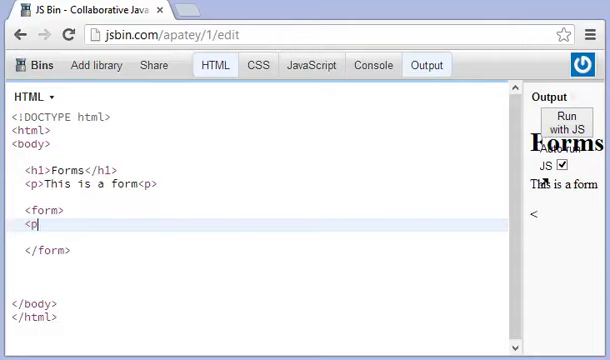
type("><")
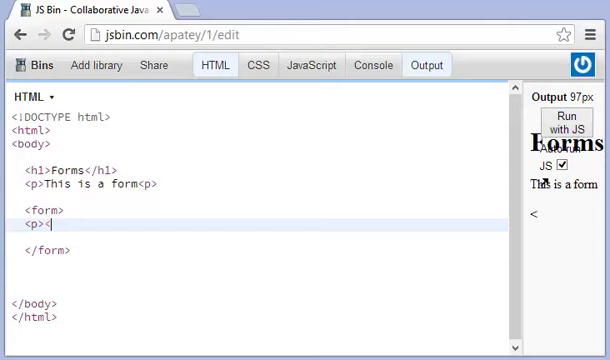
key("Backspace")
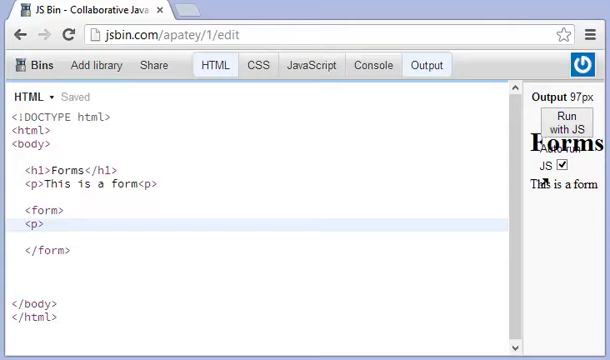
type("Pas")
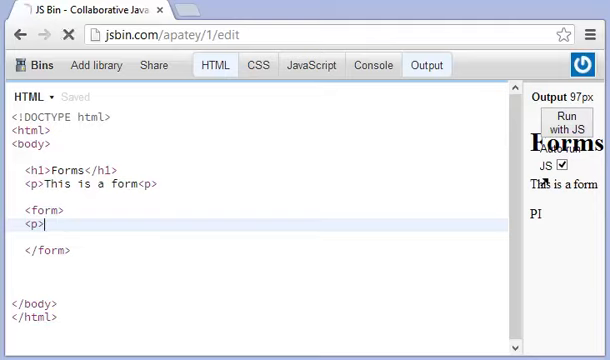
type("Input Passw")
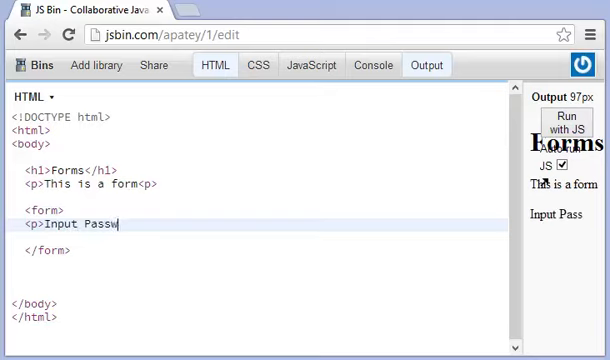
type("ord:")
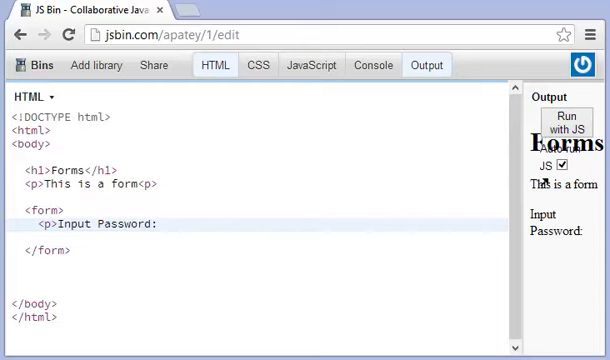
Add a password-type input named 'password' after the label
type("<input")
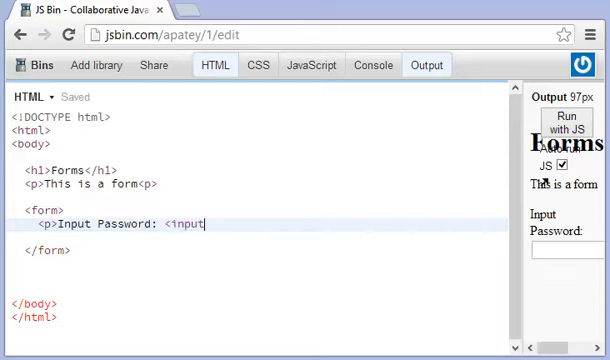
type("type")
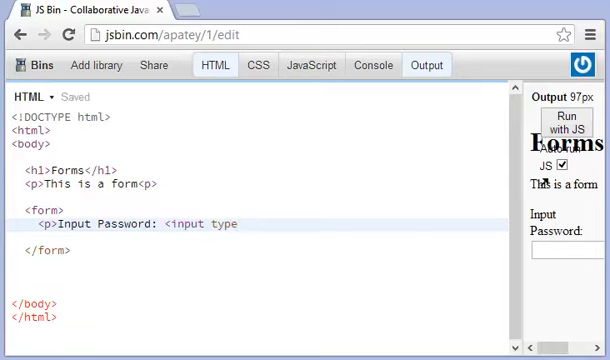
type("=\"pass\"")
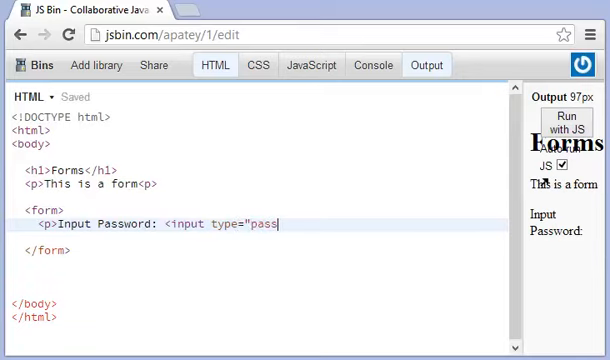
type("word\"")
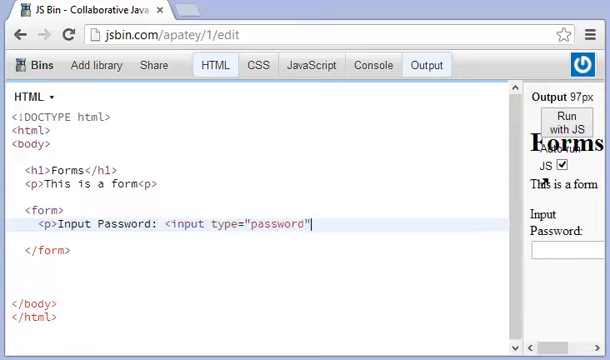
type("name")
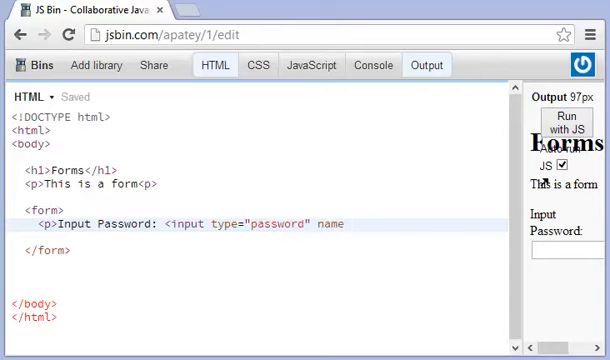
type("\"")
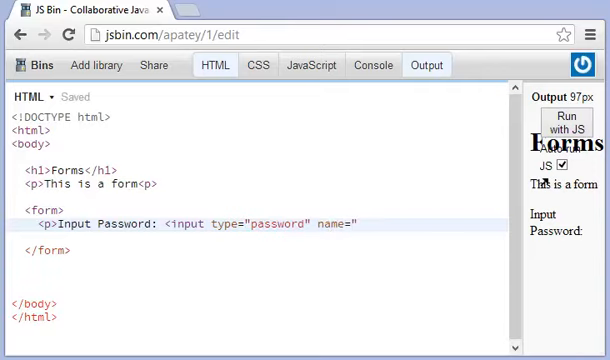
type("password\"")
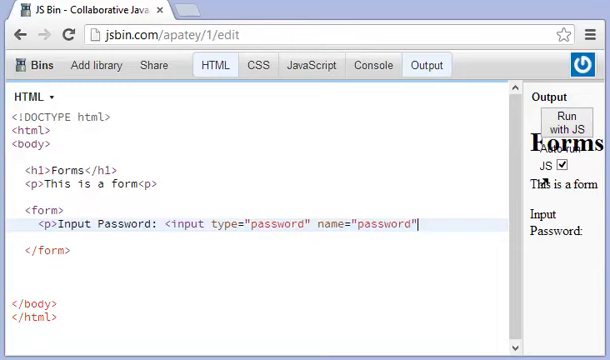
type(">")
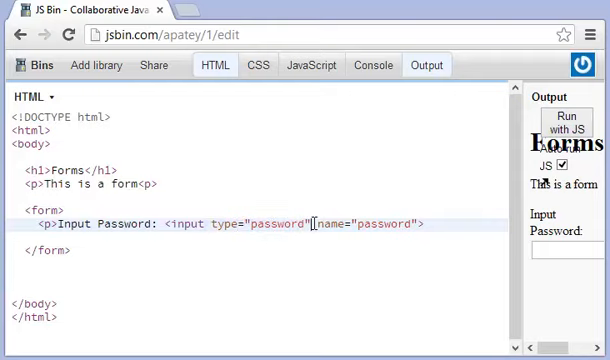
double_click(284, 223)
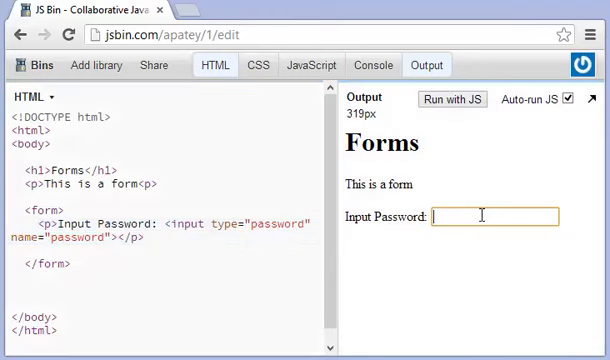
Type the test entry 'password' into the rendered password field to see it masked
type("password")
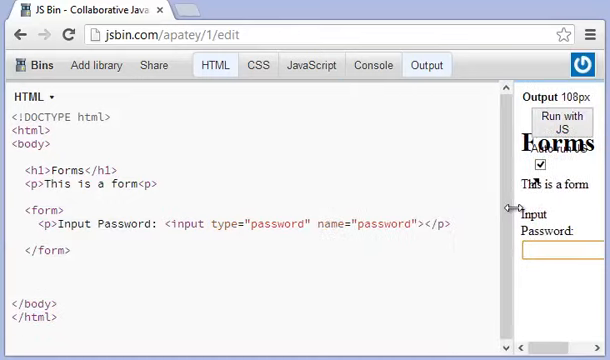
Change the password input's type to checkbox then radio, and rename it 'input'
double_click(120, 228)
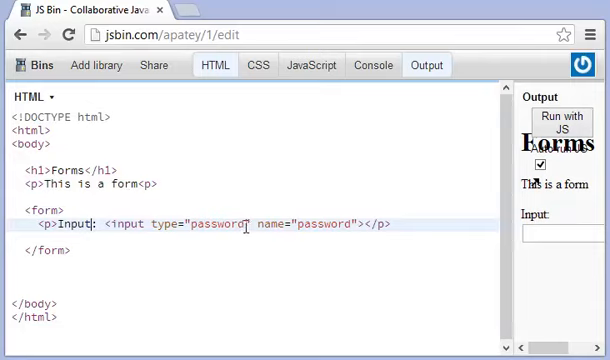
double_click(214, 223)
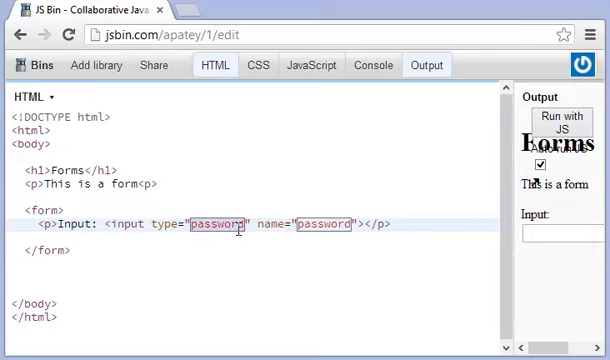
type("checkbox")
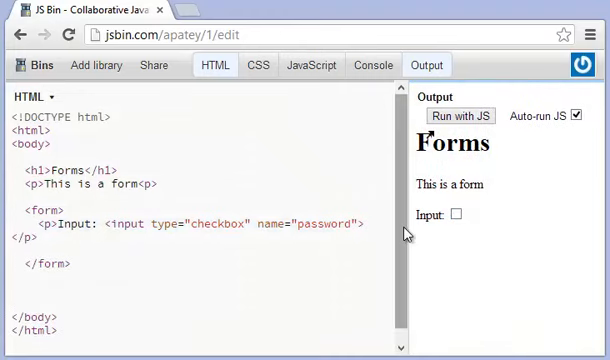
double_click(325, 224)
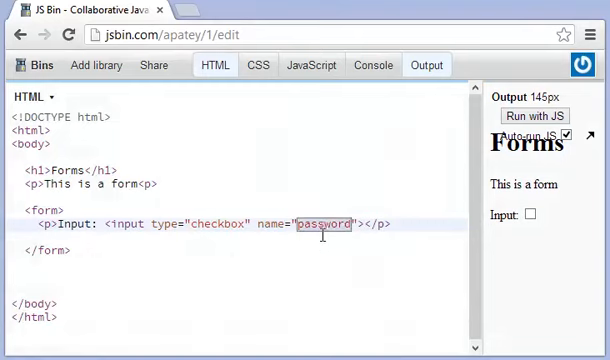
type("input")
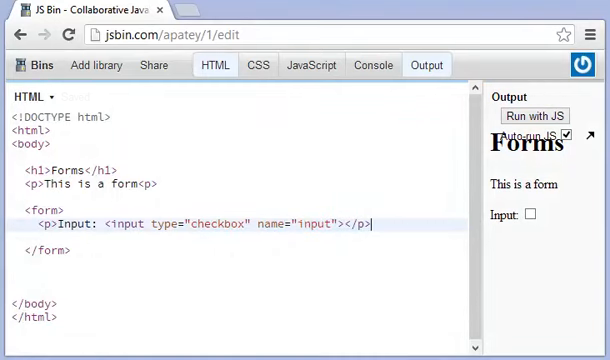
mouse_move(228, 229)
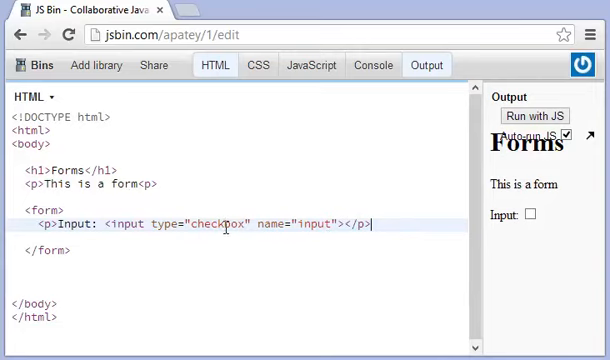
double_click(222, 223)
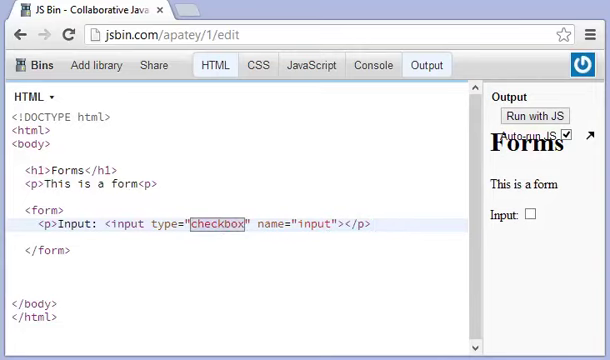
type("radio")
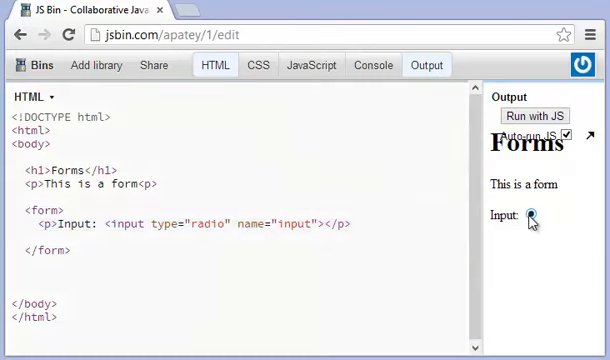
Duplicate the radio input line and set the later copies' type to checkbox
triple_click(180, 223)
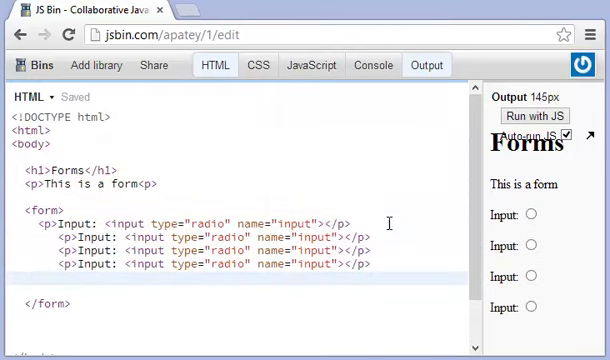
mouse_move(398, 276)
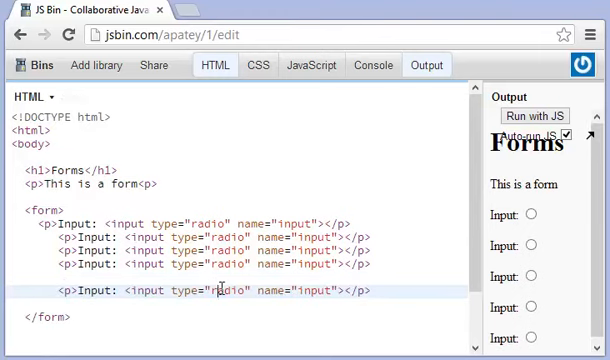
type("checkbox")
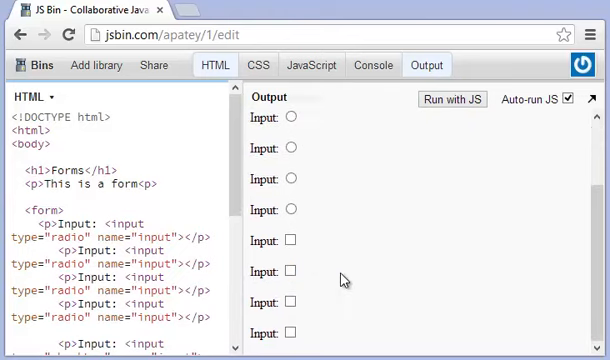
Click several radio options in the preview to confirm only one stays selected
left_click(293, 119)
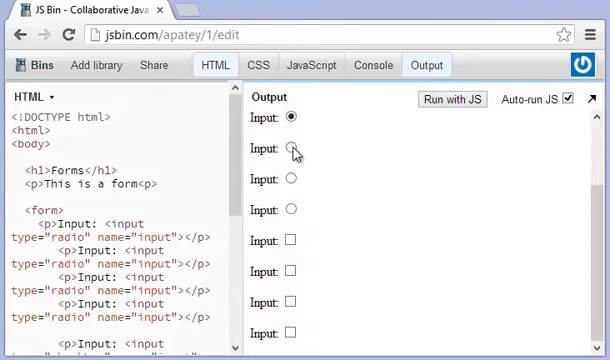
left_click(293, 178)
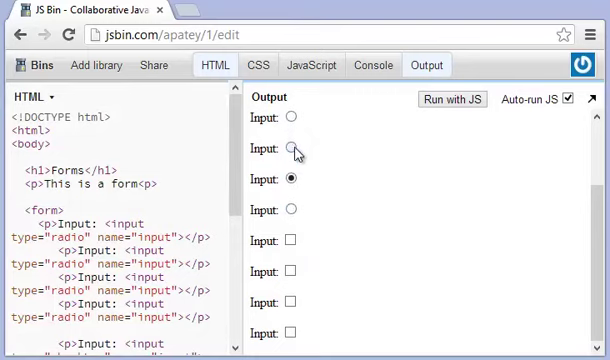
left_click(293, 150)
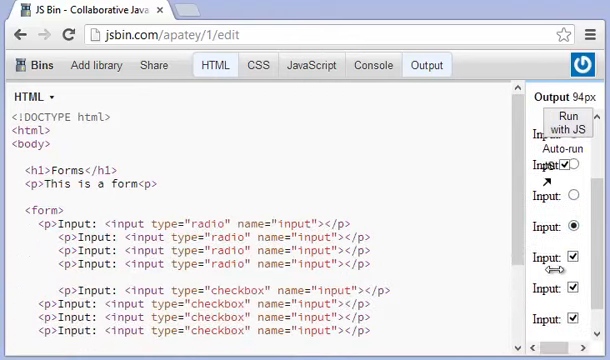
scroll("down", 3)
type("<p>")
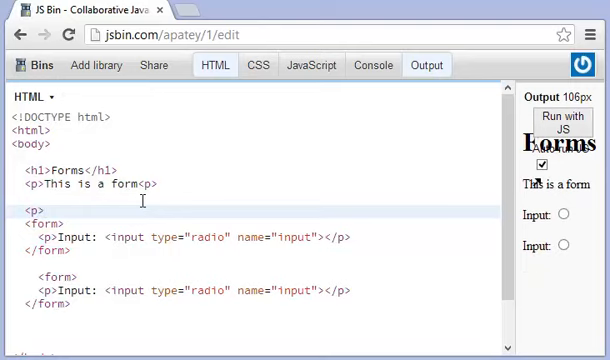
Add 'This is idea 1' and 'This is idea 2' paragraphs above the forms, then select idea 1's radio
type("Th1 s")
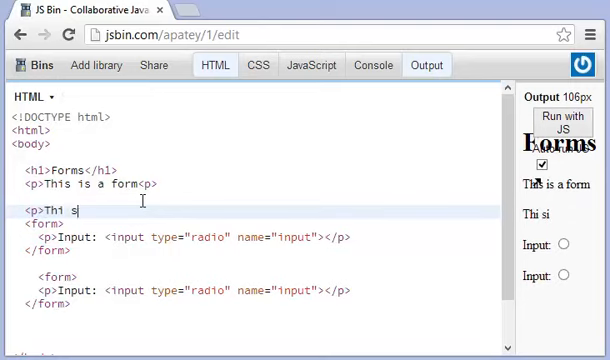
type("his is idea 1<")
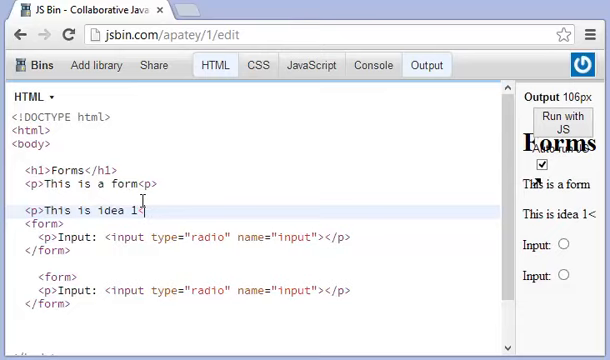
type("/p>")
left_click(262, 263)
type("<p>")
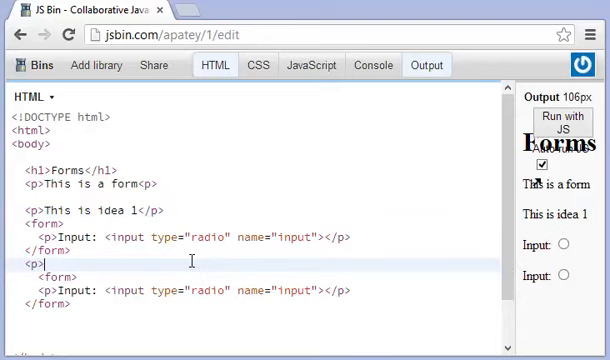
type("This is")
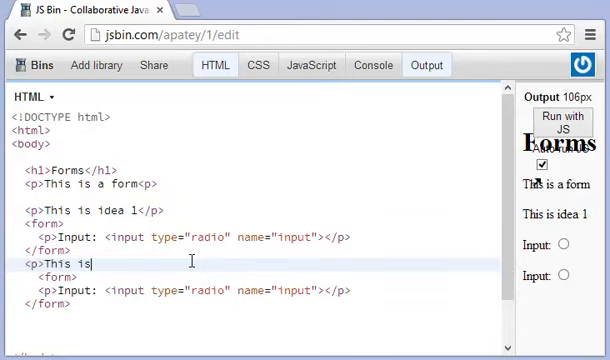
type("idea 2</p>")
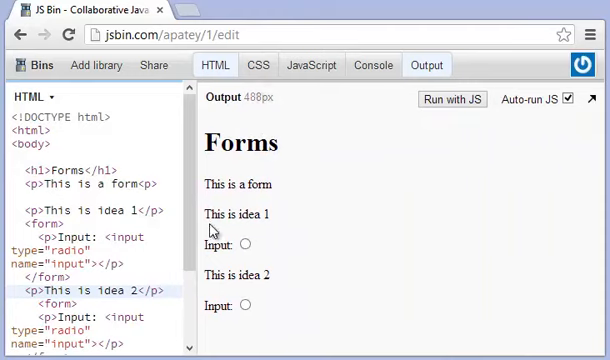
left_click(247, 245)
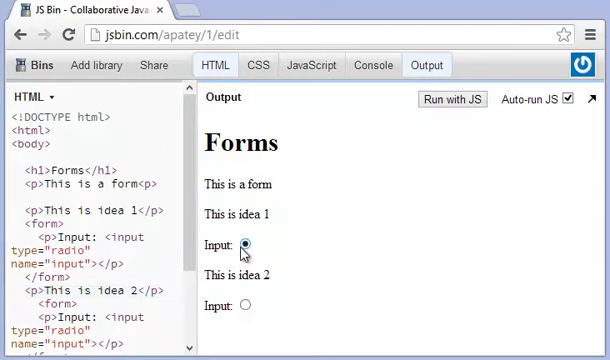